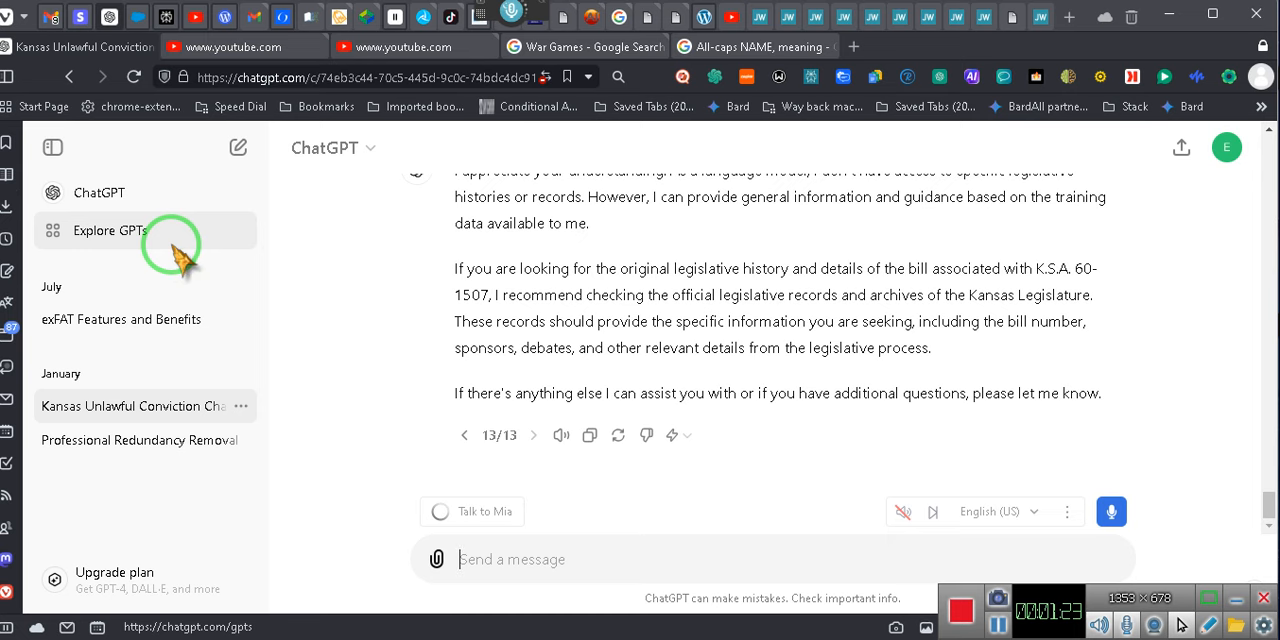
pyautogui.moveTo(110, 235)
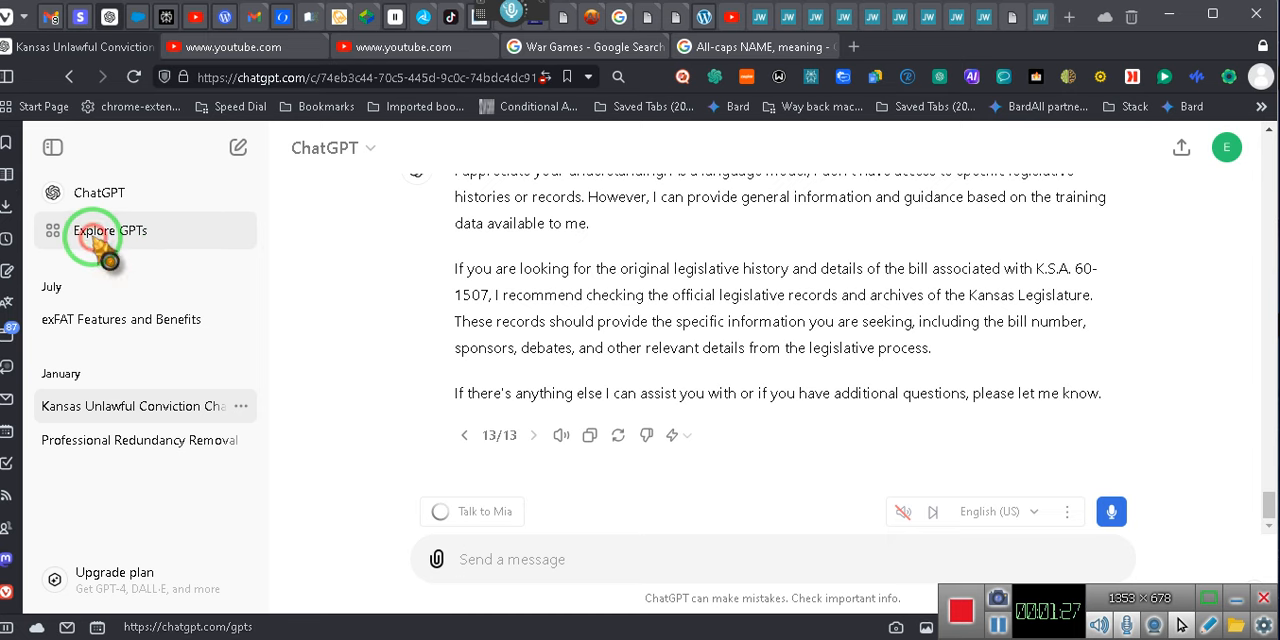
# Step: Open the Explore GPTs gallery from the ChatGPT sidebar
pyautogui.click(97, 231)
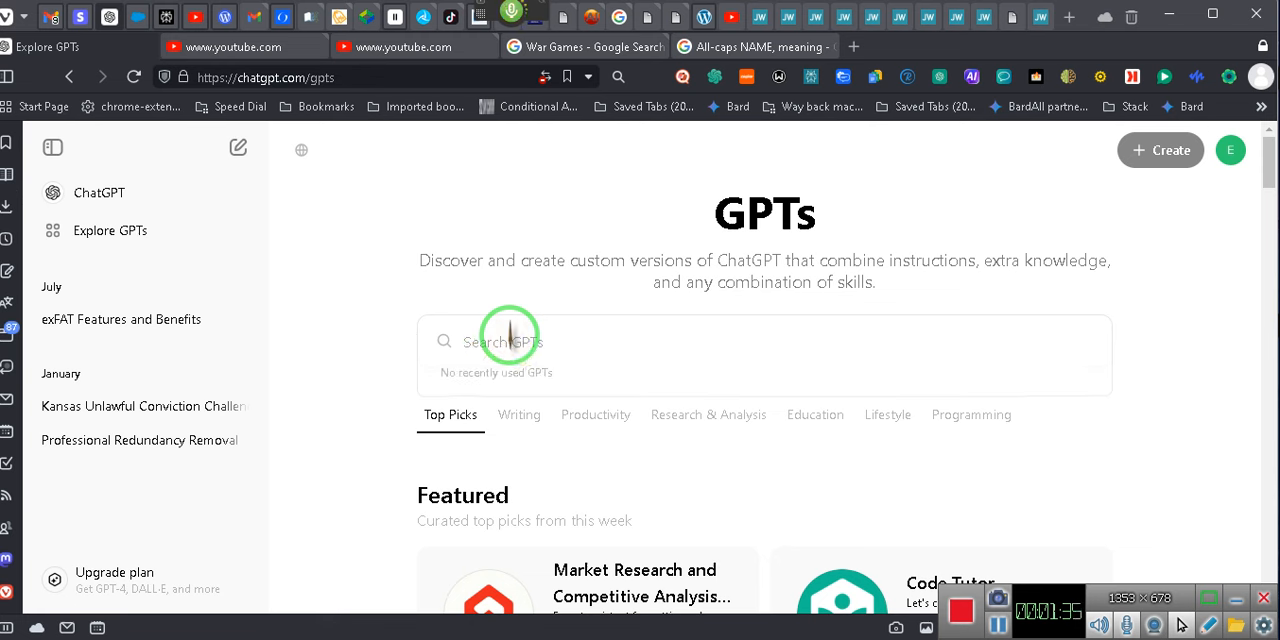
# Step: Search GPTs for 'Covington' and open the COVINGTON LAW GPT's details card
pyautogui.write('Covington')
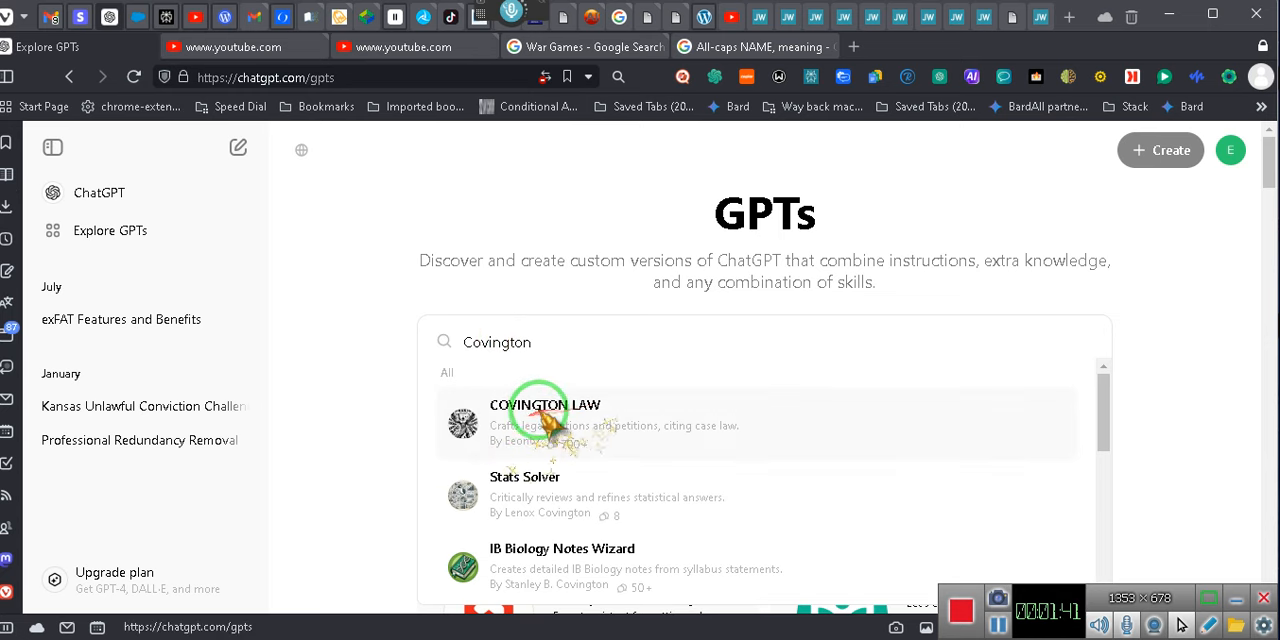
pyautogui.click(547, 415)
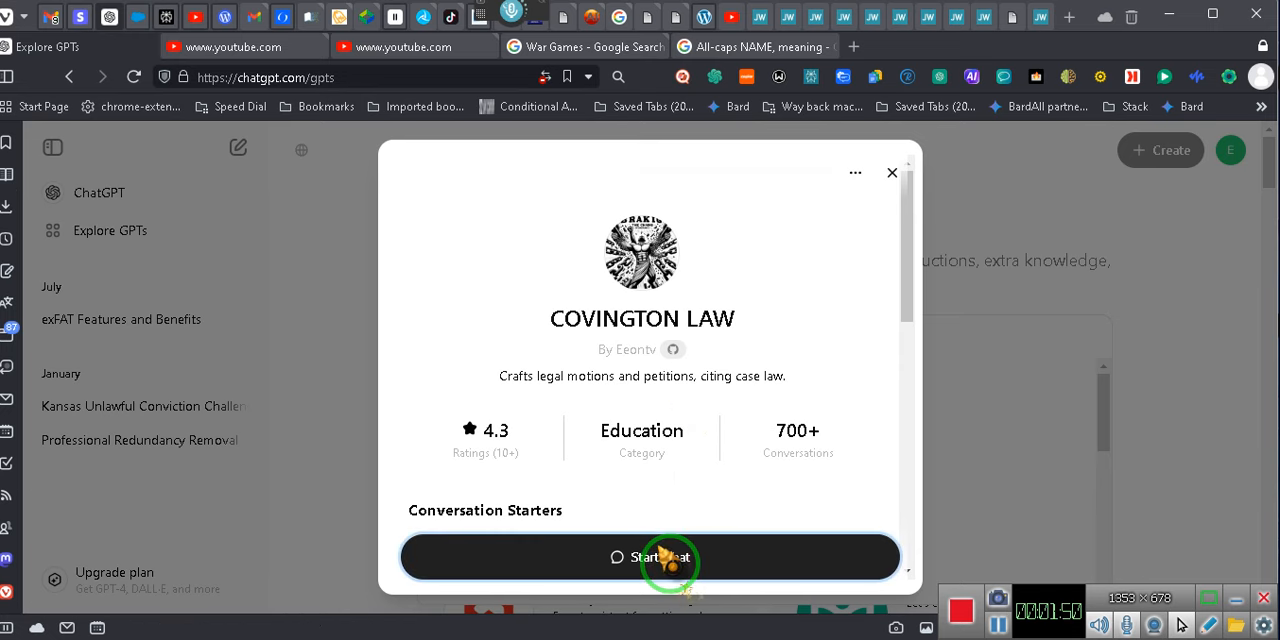
# Step: Start a new chat with the COVINGTON LAW GPT from its details dialog
pyautogui.click(648, 557)
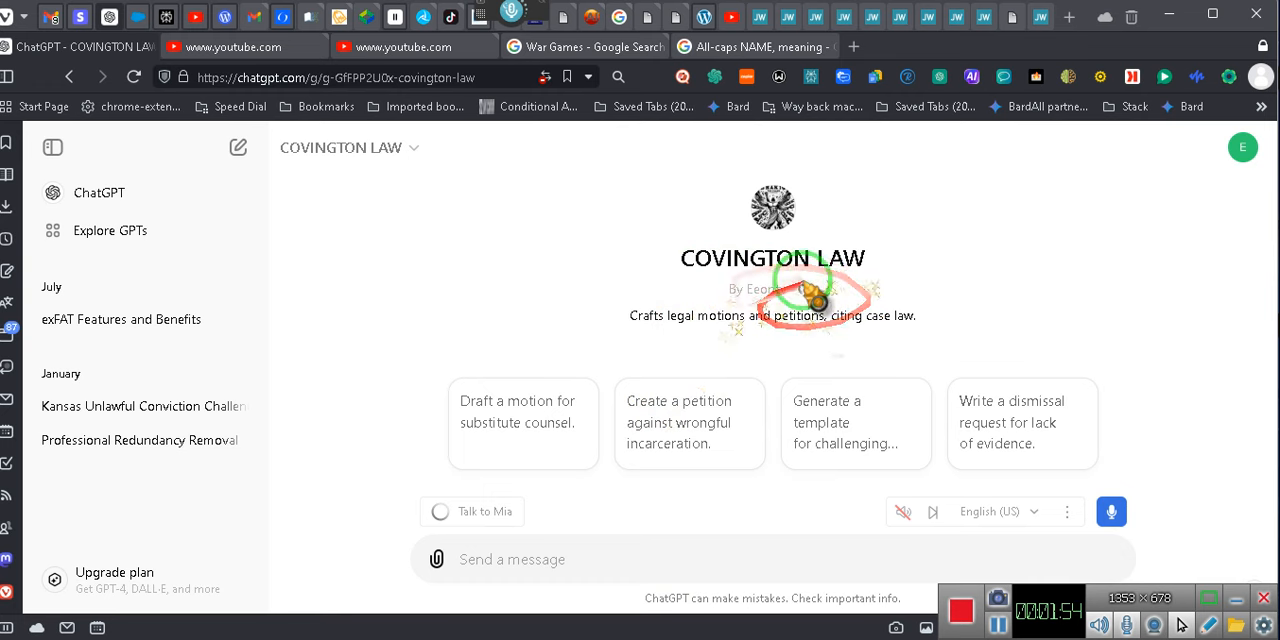
pyautogui.moveTo(785, 289)
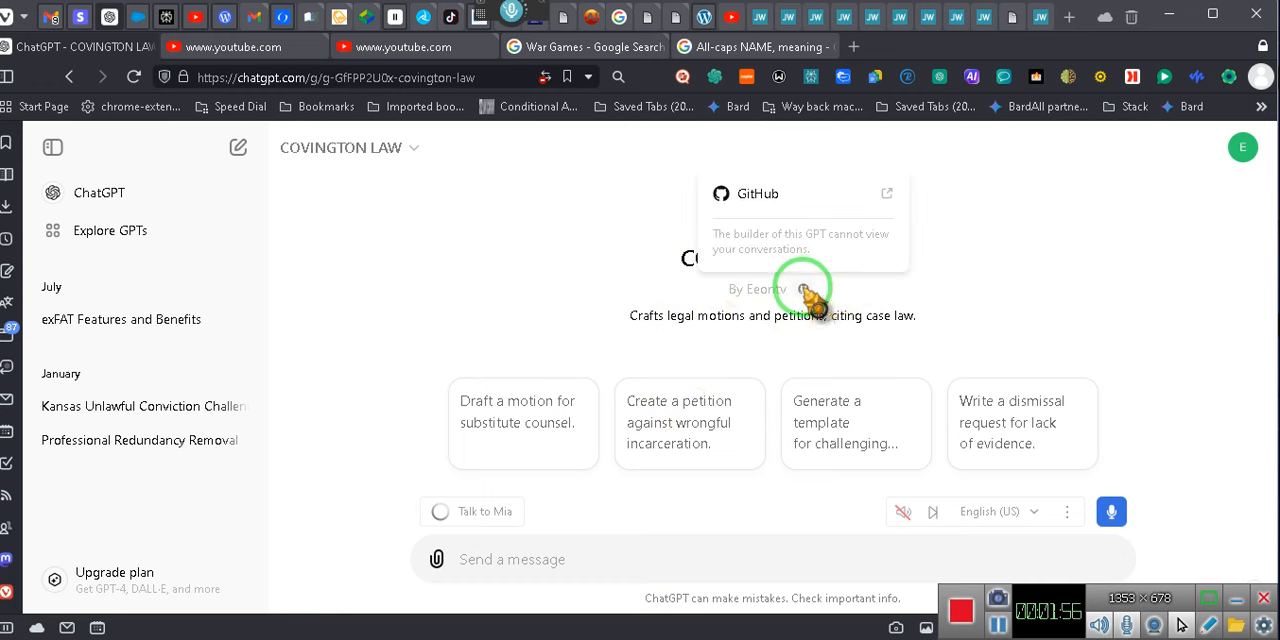